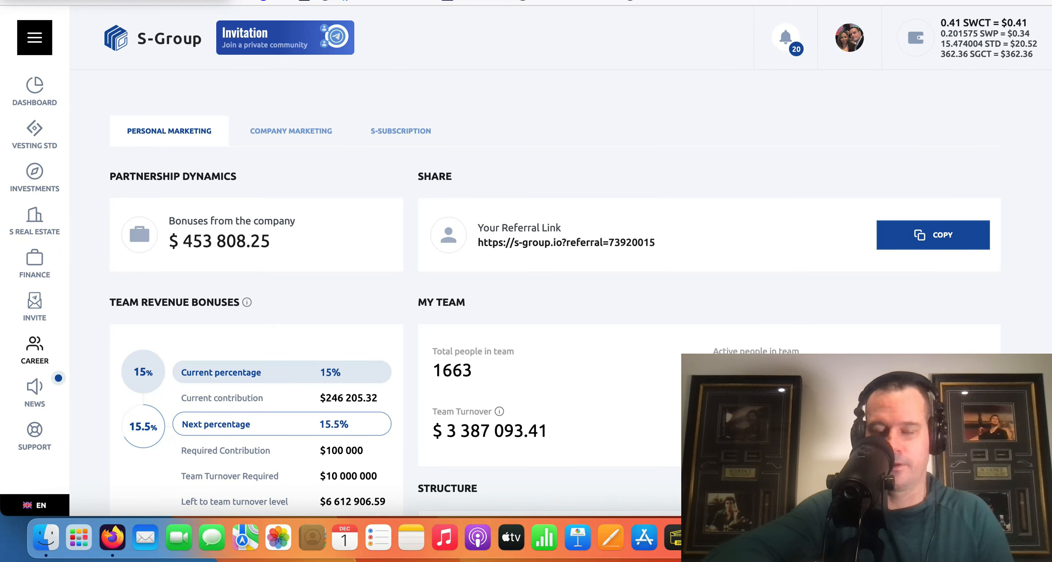
pyautogui.moveTo(99, 295)
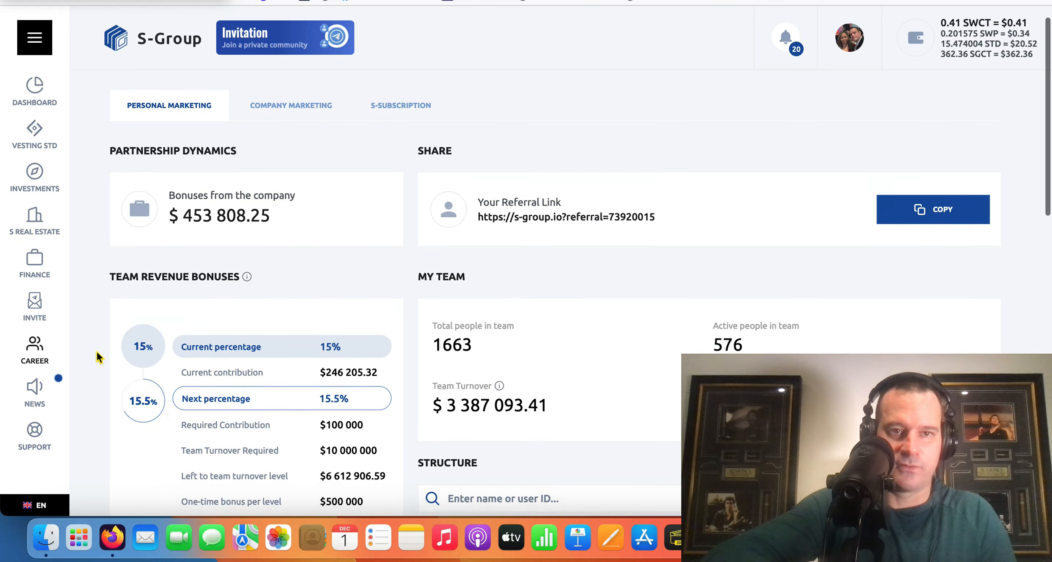
# Step: Scroll down the personal marketing career page to view bonuses and team totals
pyautogui.scroll(-3)
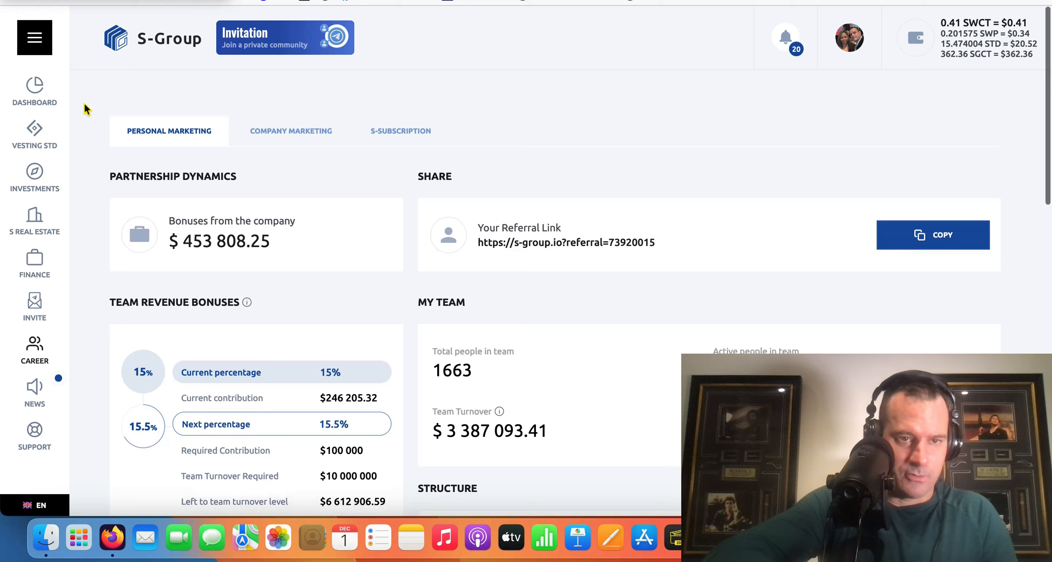
pyautogui.moveTo(35, 266)
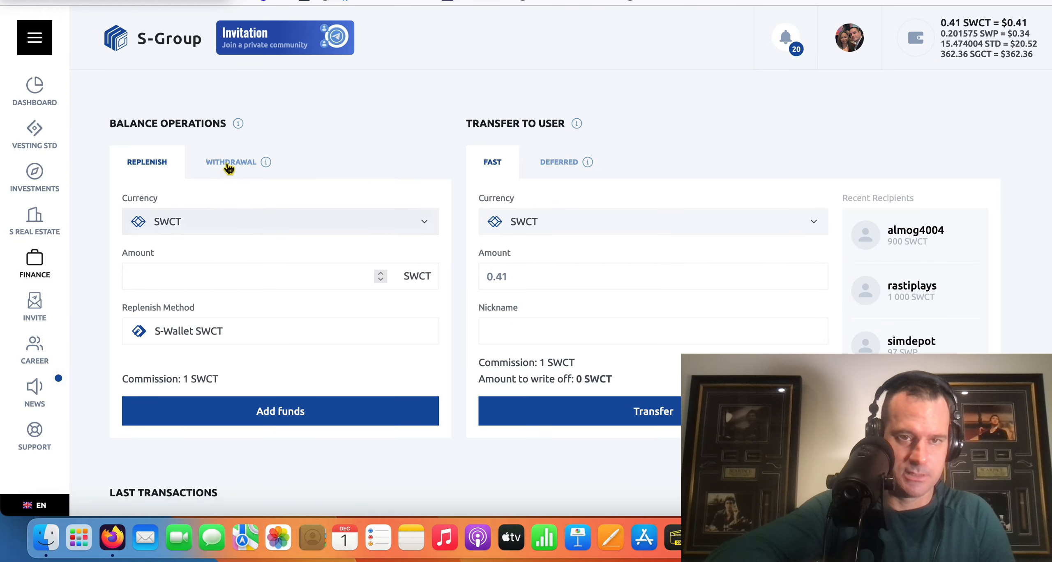
# Step: Set up a withdrawal of 362 SGCT from the balance
pyautogui.click(231, 162)
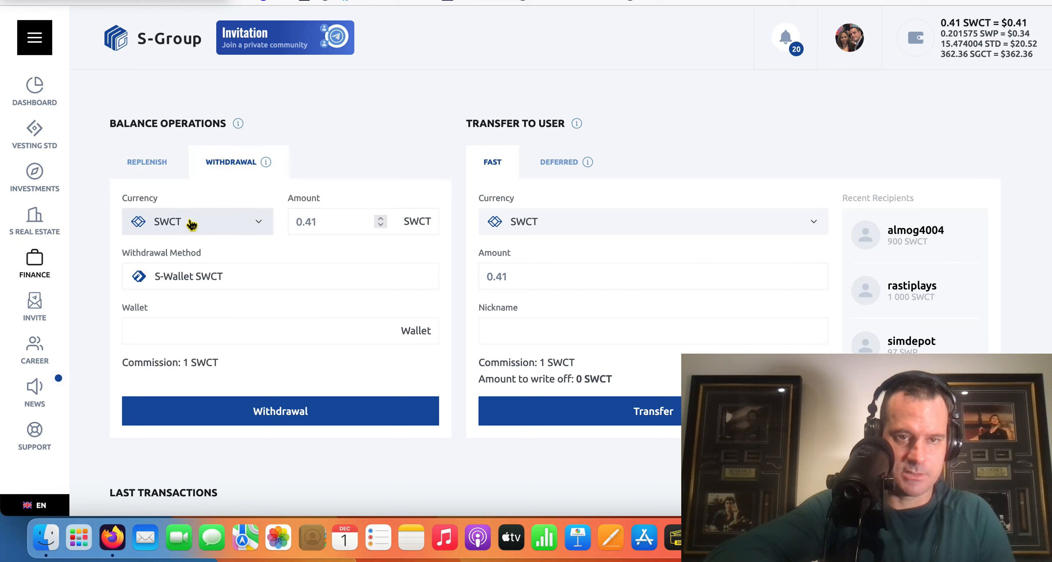
pyautogui.click(198, 222)
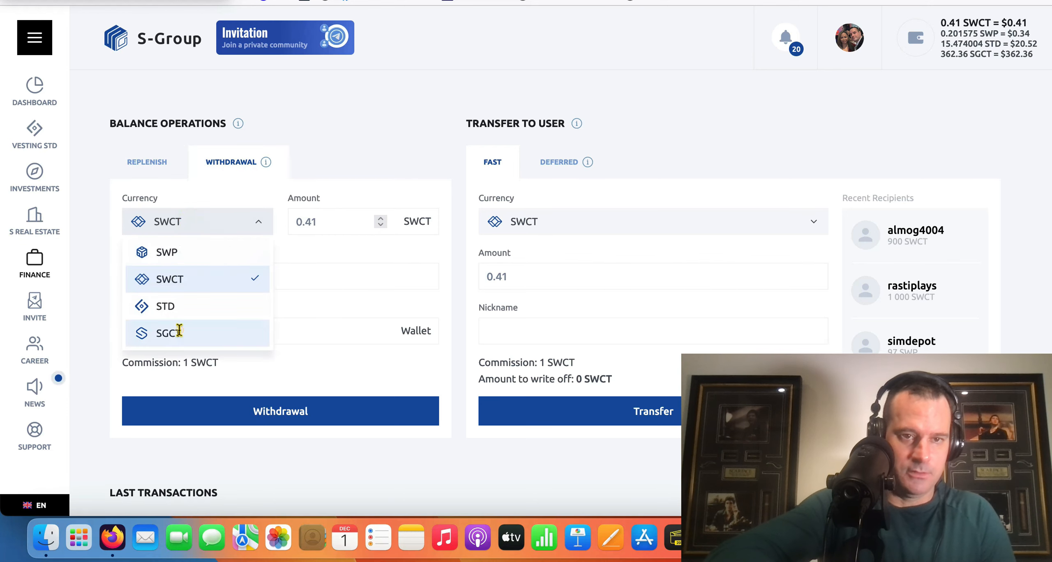
pyautogui.click(165, 333)
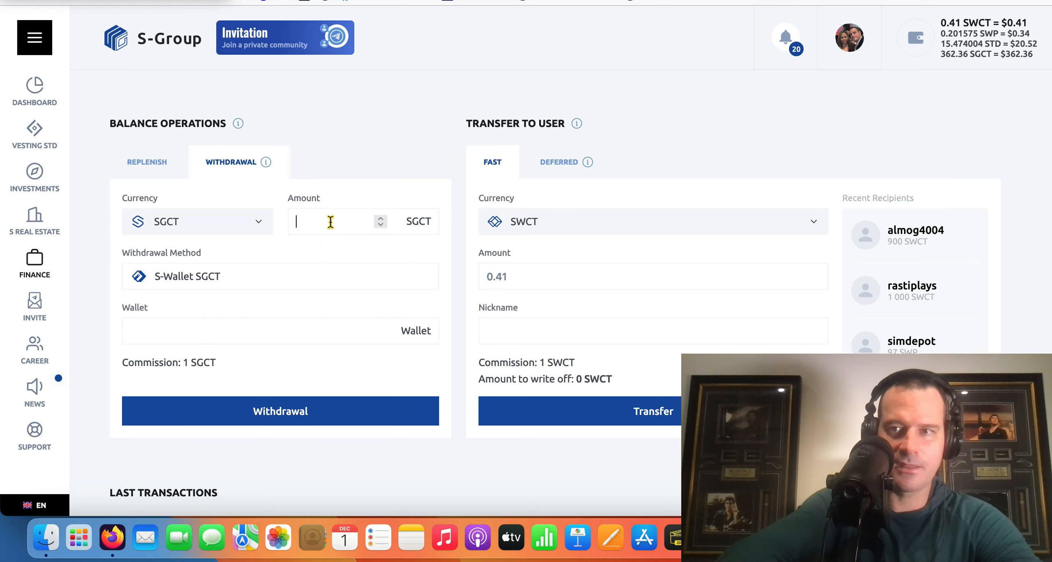
pyautogui.write('362')
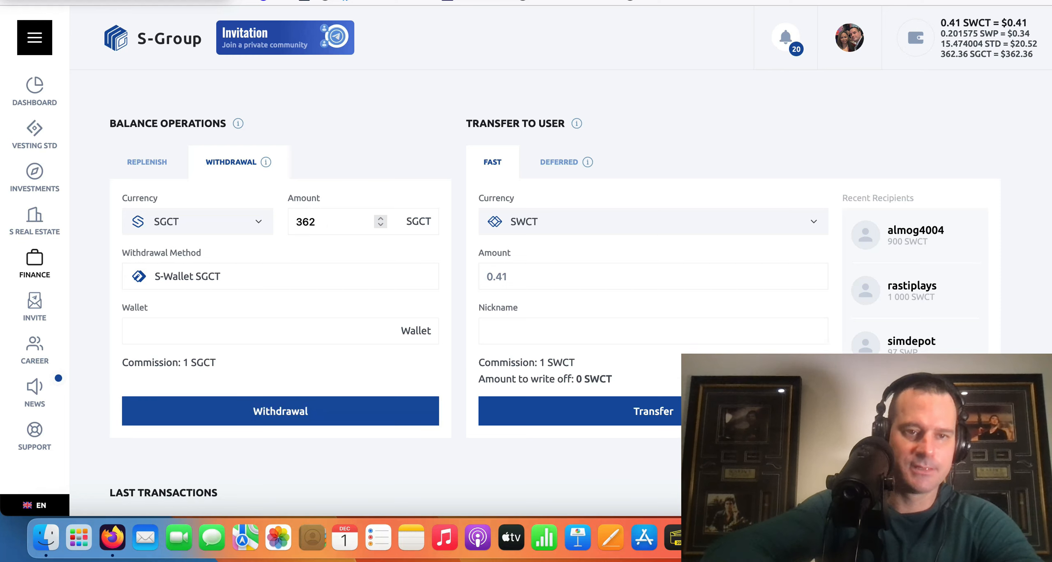
pyautogui.click(338, 222)
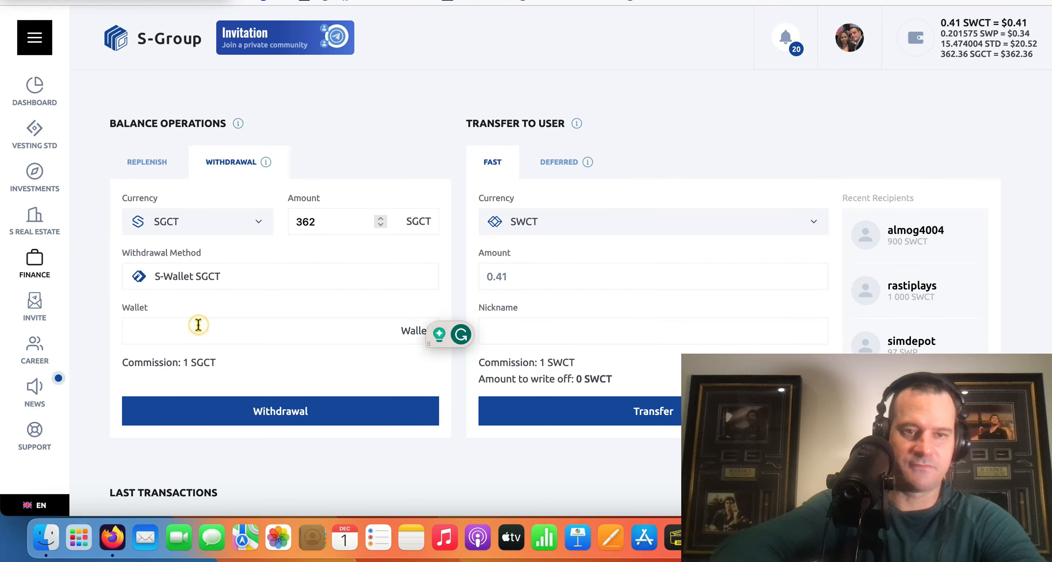
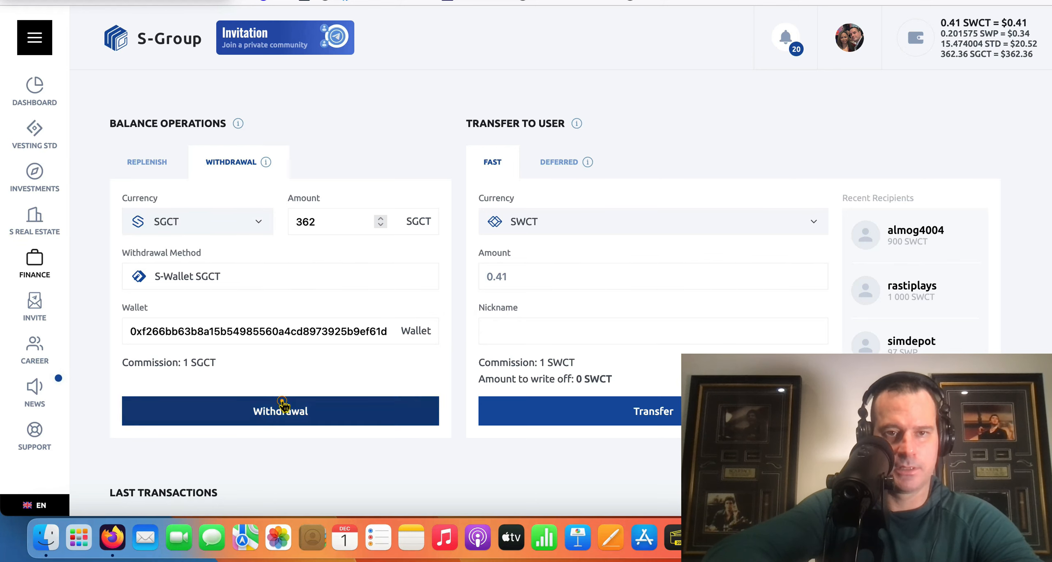
pyautogui.click(280, 411)
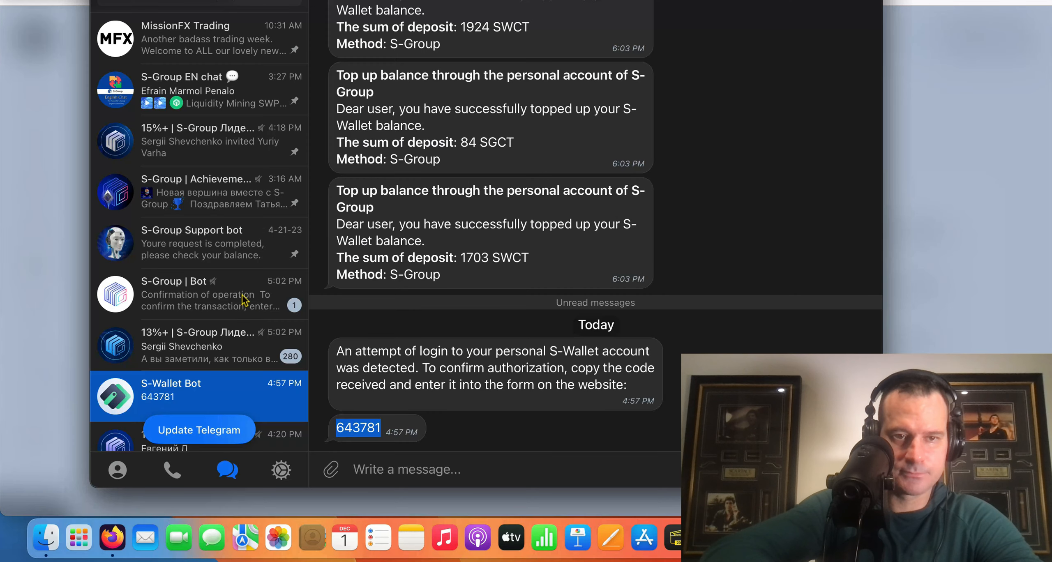
pyautogui.click(194, 293)
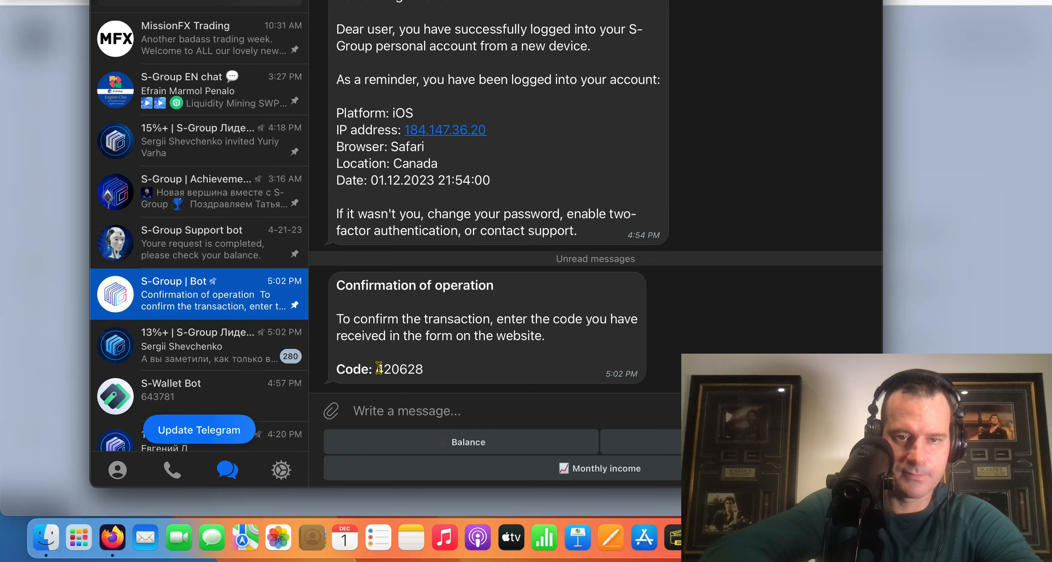
pyautogui.doubleClick(399, 370)
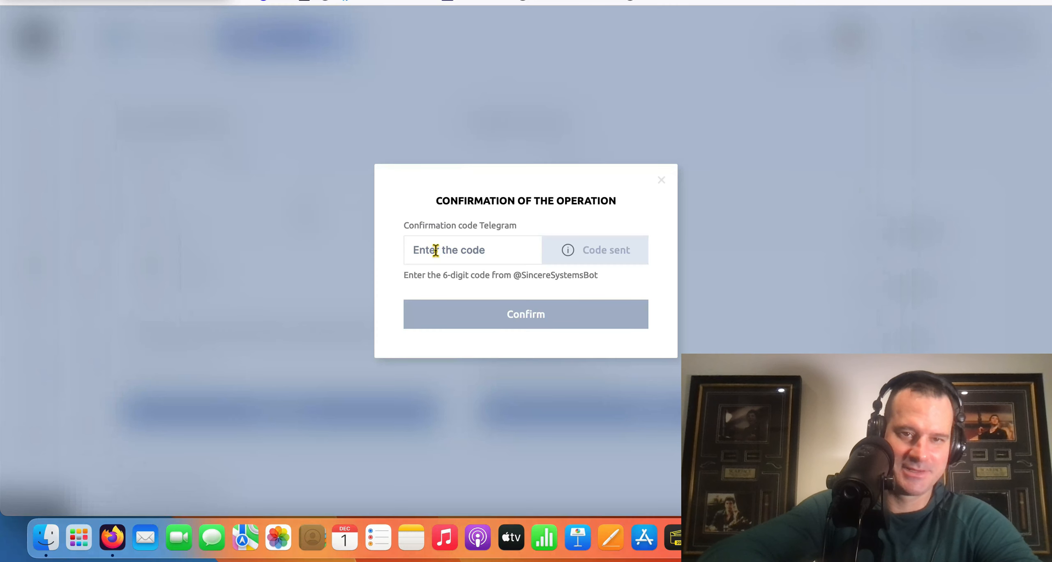
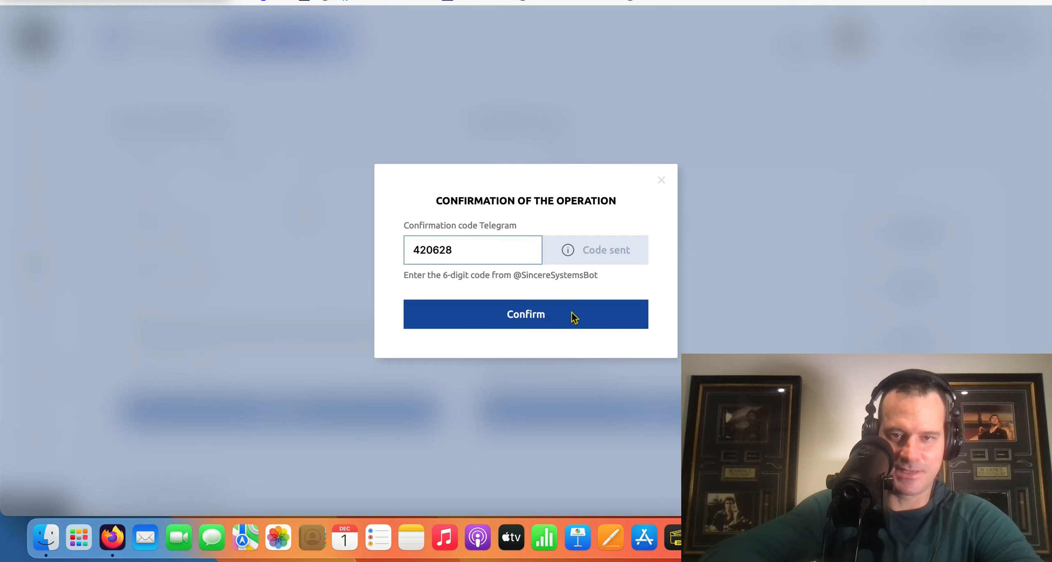
pyautogui.moveTo(262, 81)
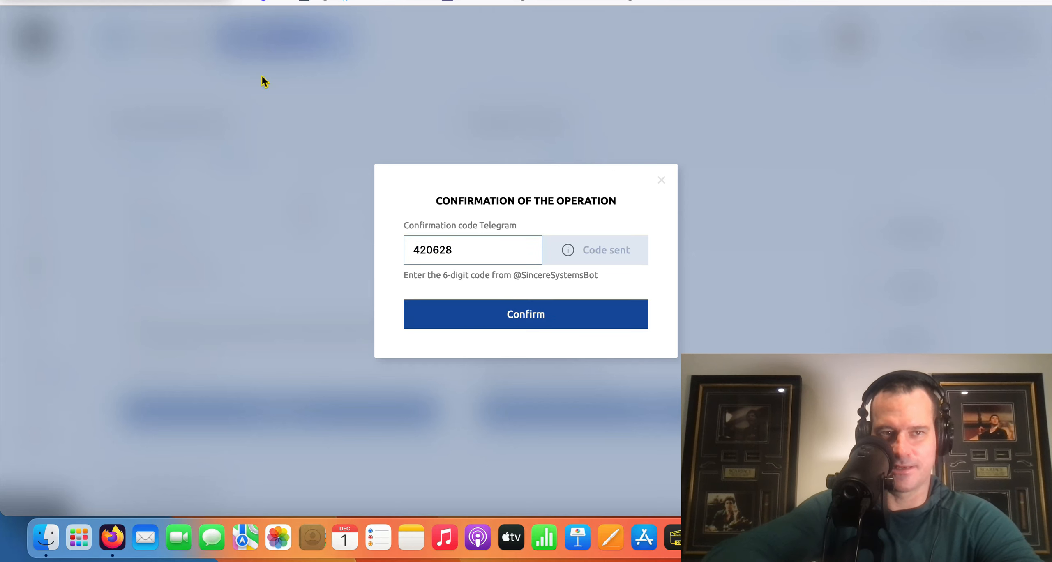
pyautogui.click(525, 314)
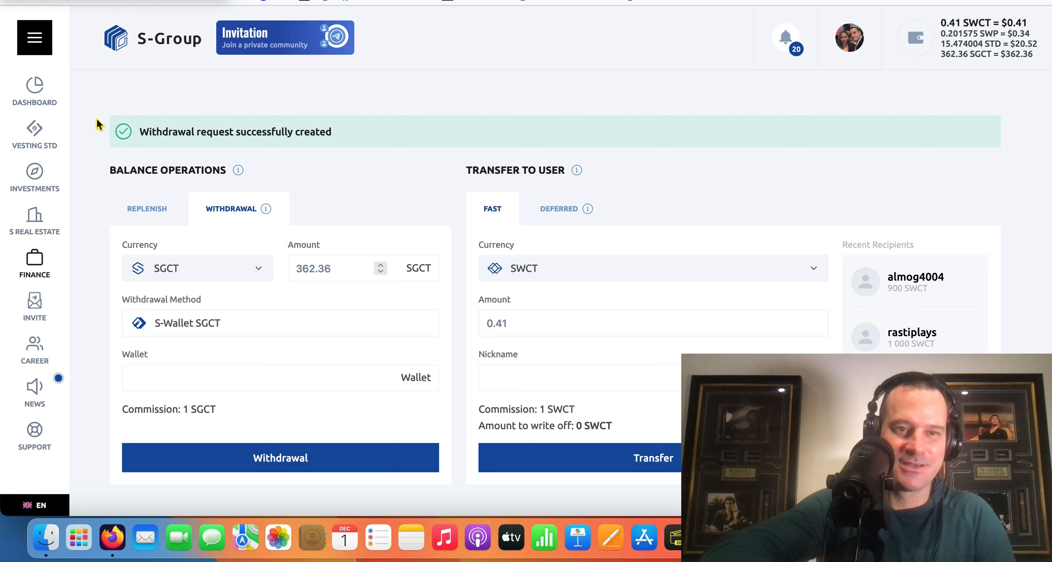
pyautogui.moveTo(95, 151)
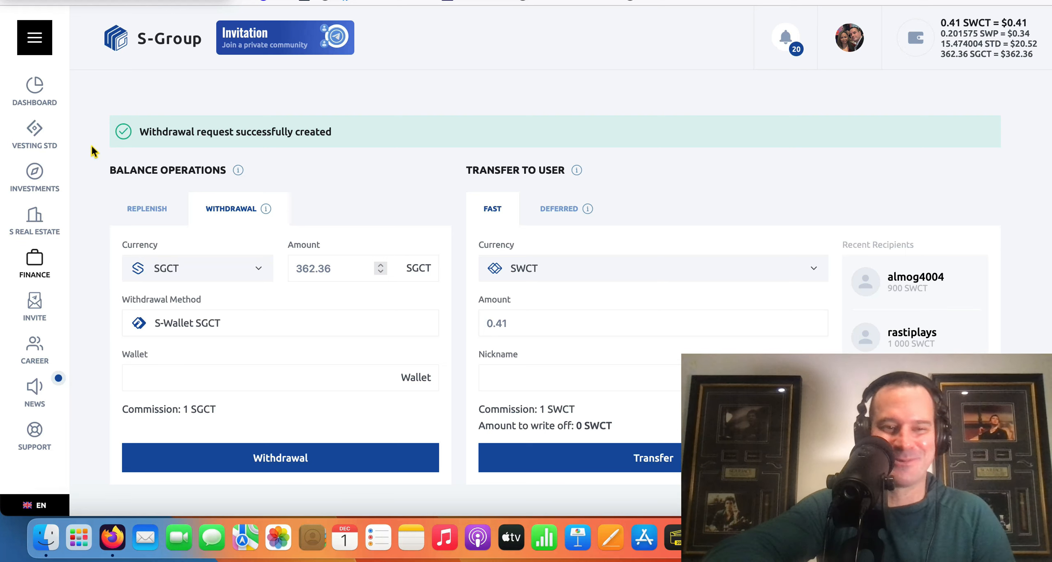
pyautogui.moveTo(87, 220)
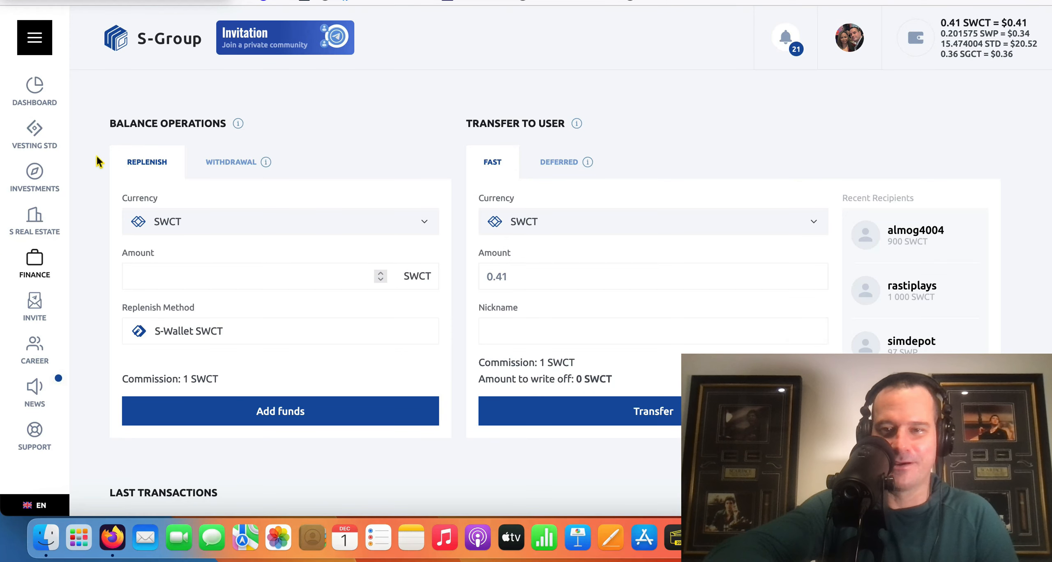
pyautogui.scroll(-3)
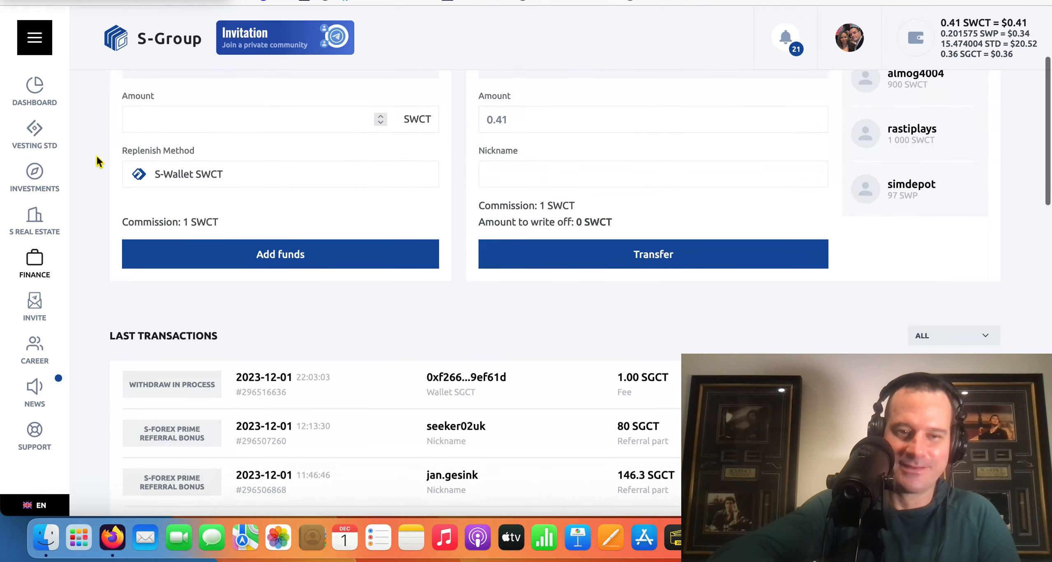
pyautogui.scroll(-3)
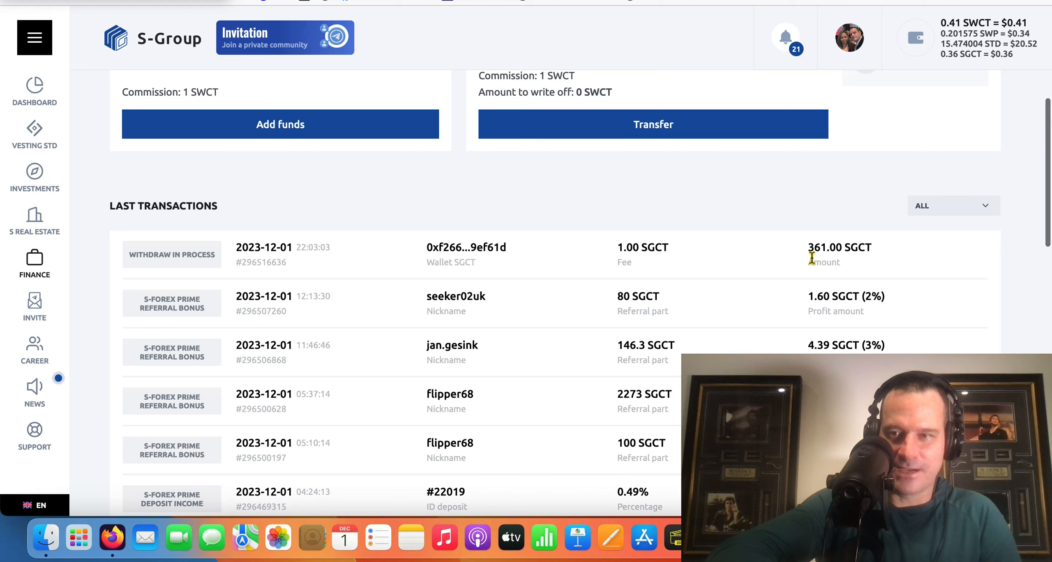
pyautogui.moveTo(676, 203)
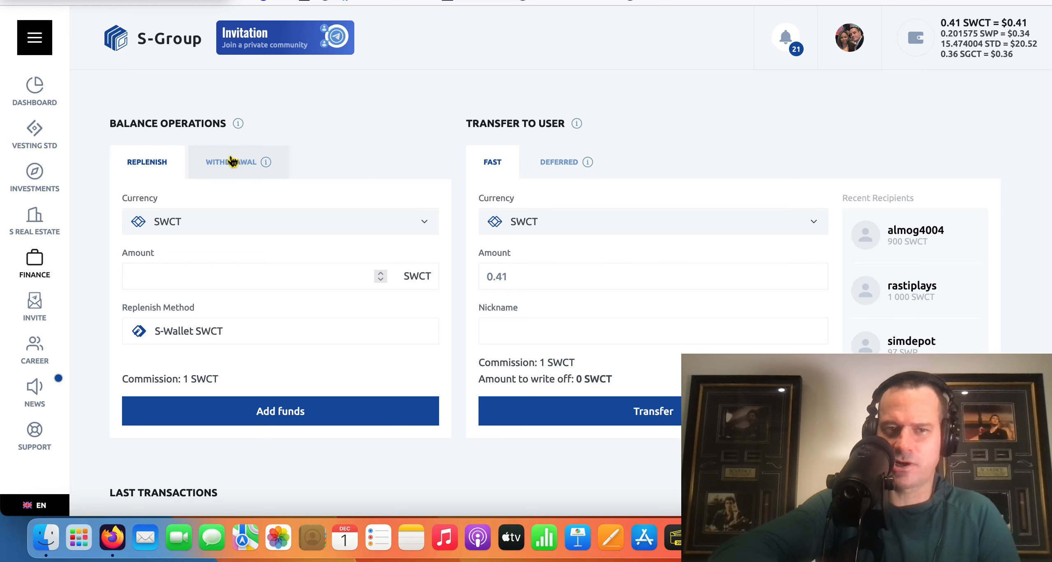
# Step: Choose STD for withdrawal and replace the prefilled amount with 15
pyautogui.click(230, 162)
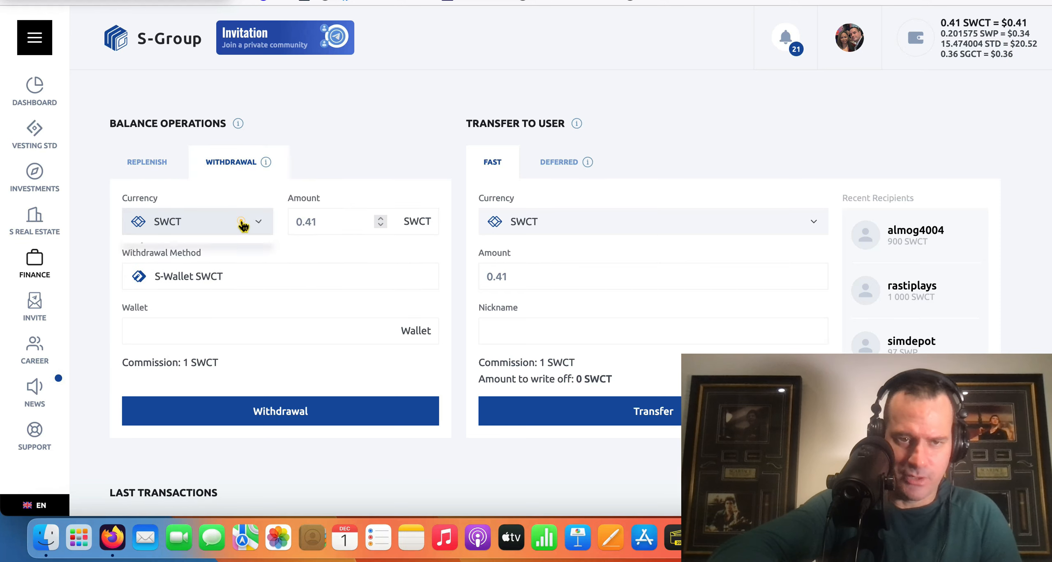
pyautogui.click(198, 222)
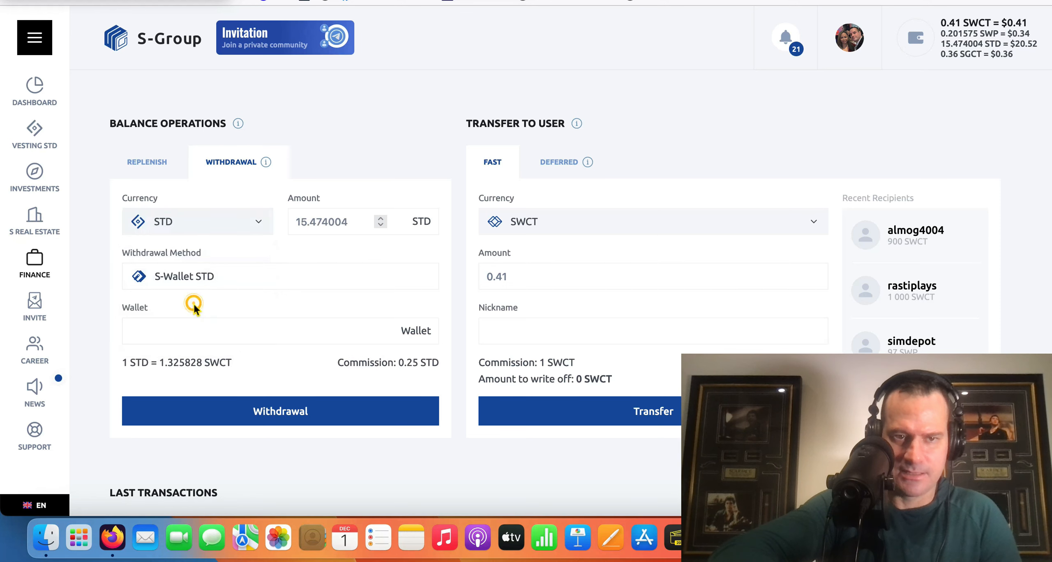
pyautogui.click(338, 221)
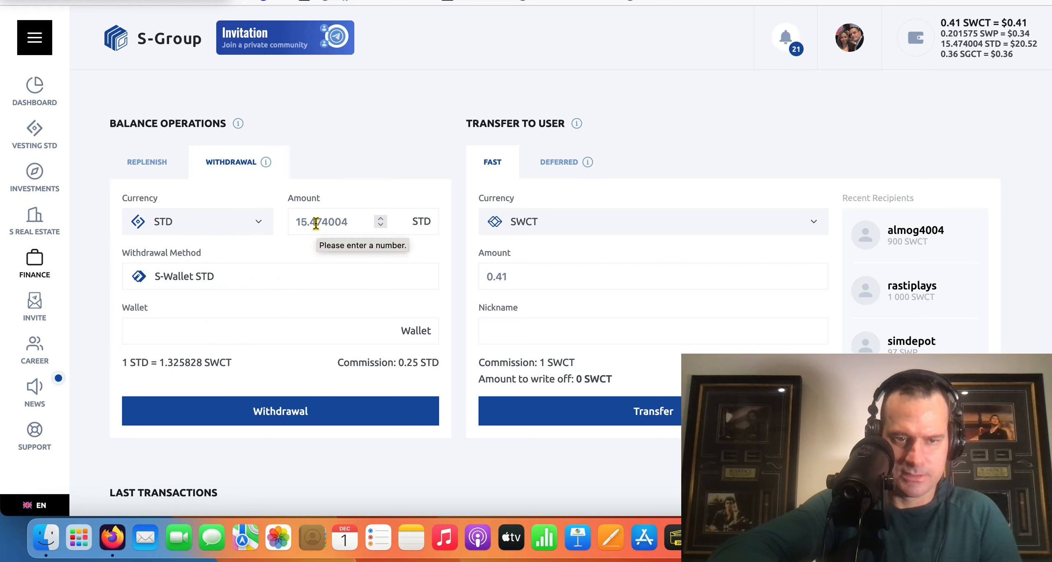
pyautogui.moveTo(266, 162)
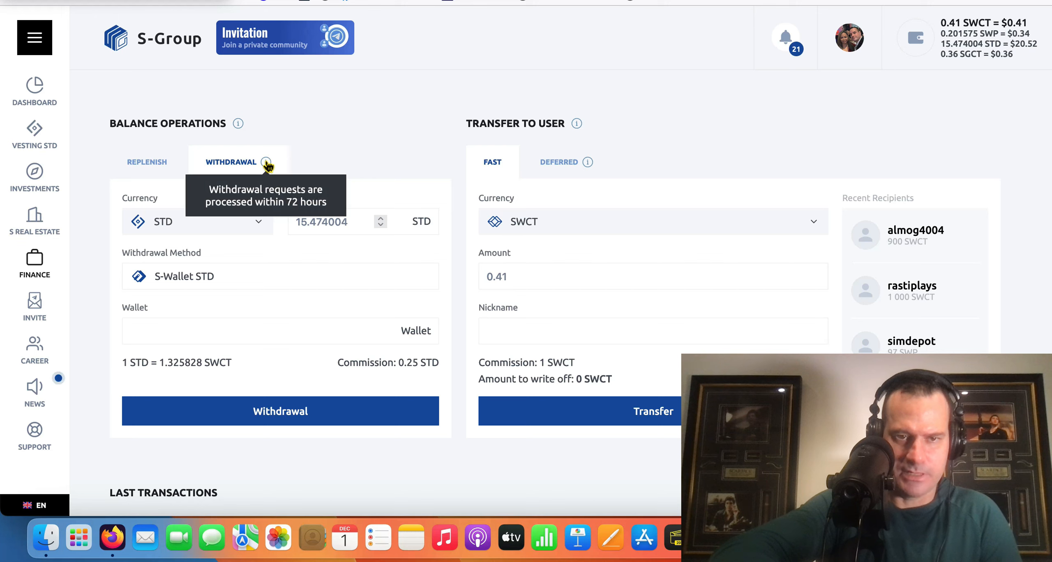
pyautogui.click(333, 222)
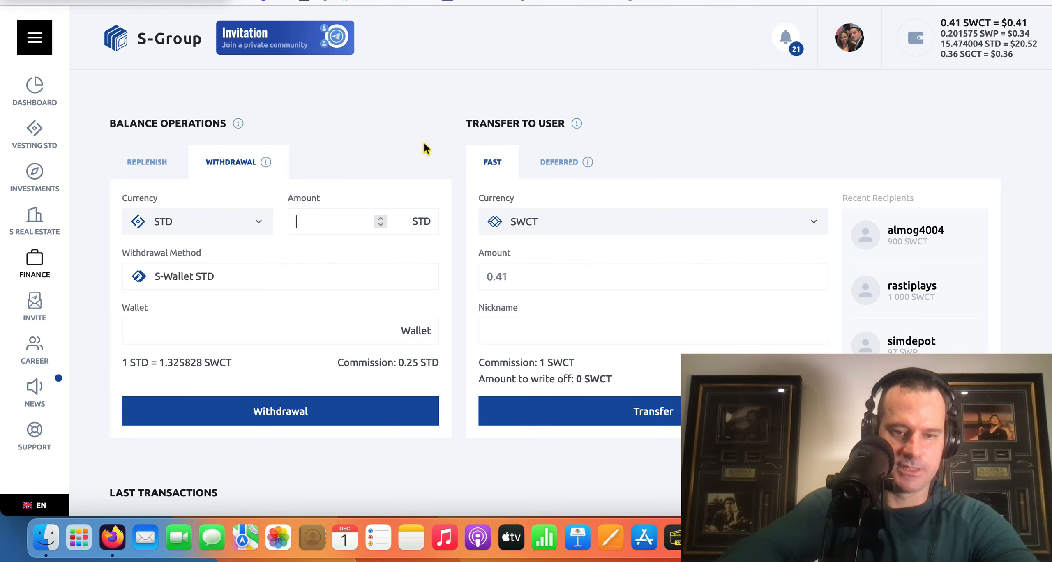
pyautogui.write('15')
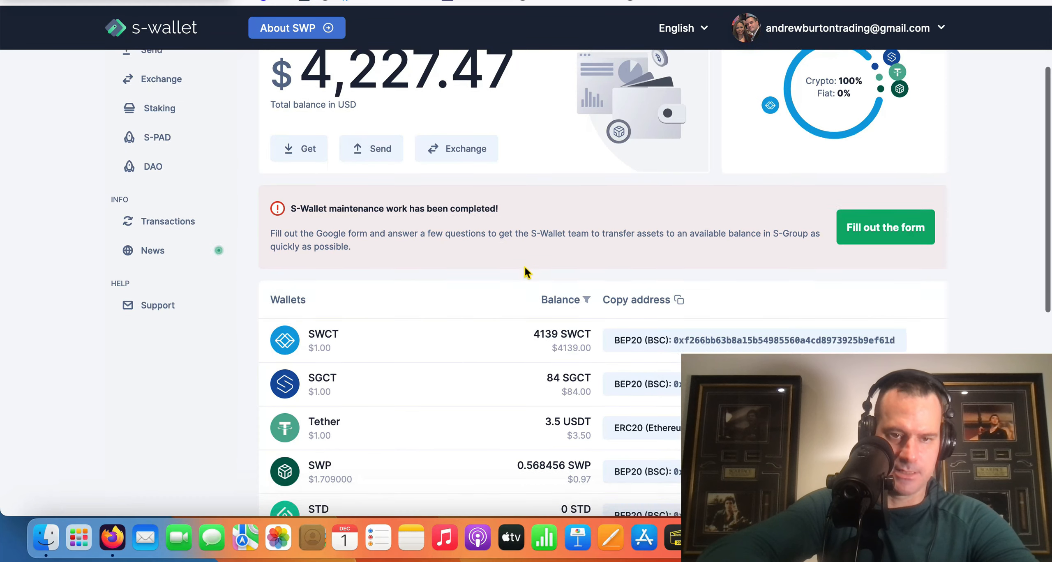
# Step: Scroll the S-Wallet wallets list and copy a deposit address
pyautogui.scroll(-3)
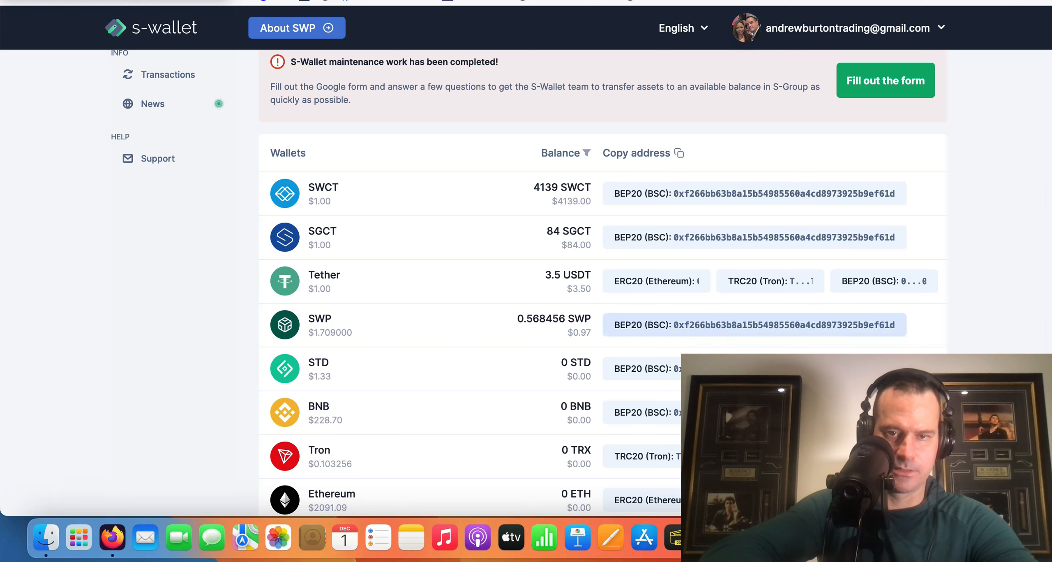
pyautogui.click(753, 325)
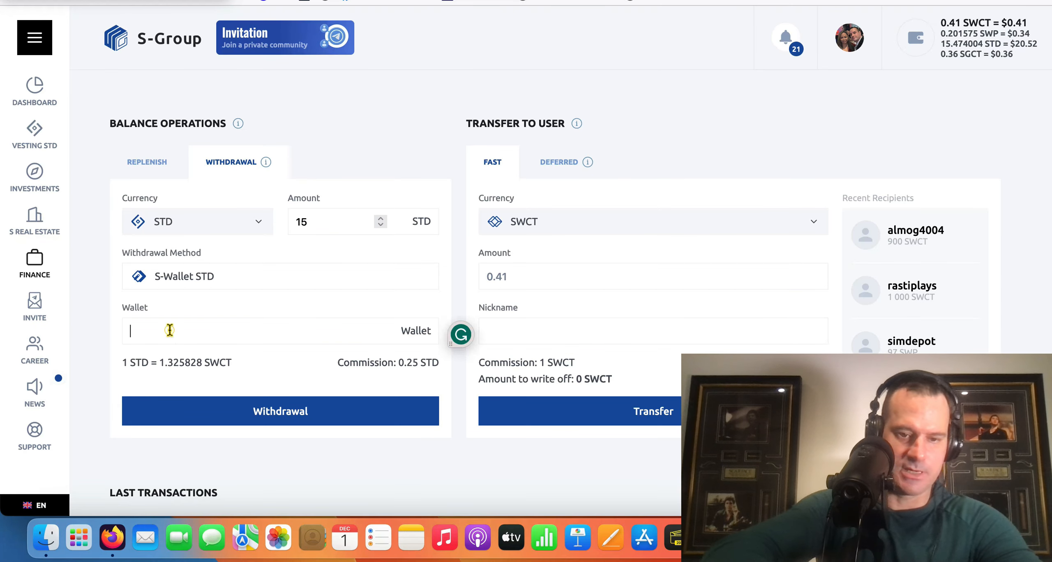
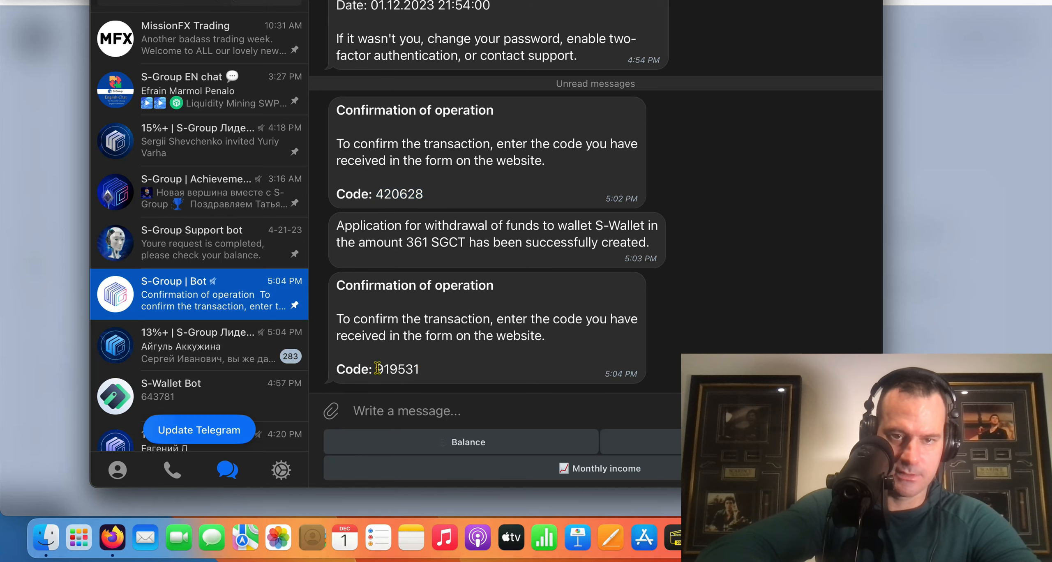
pyautogui.doubleClick(396, 370)
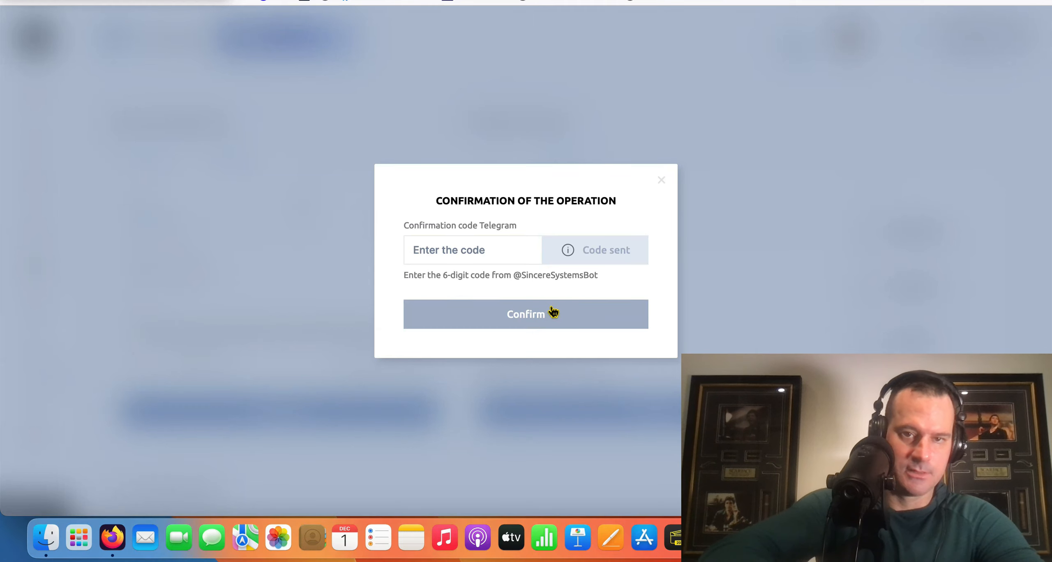
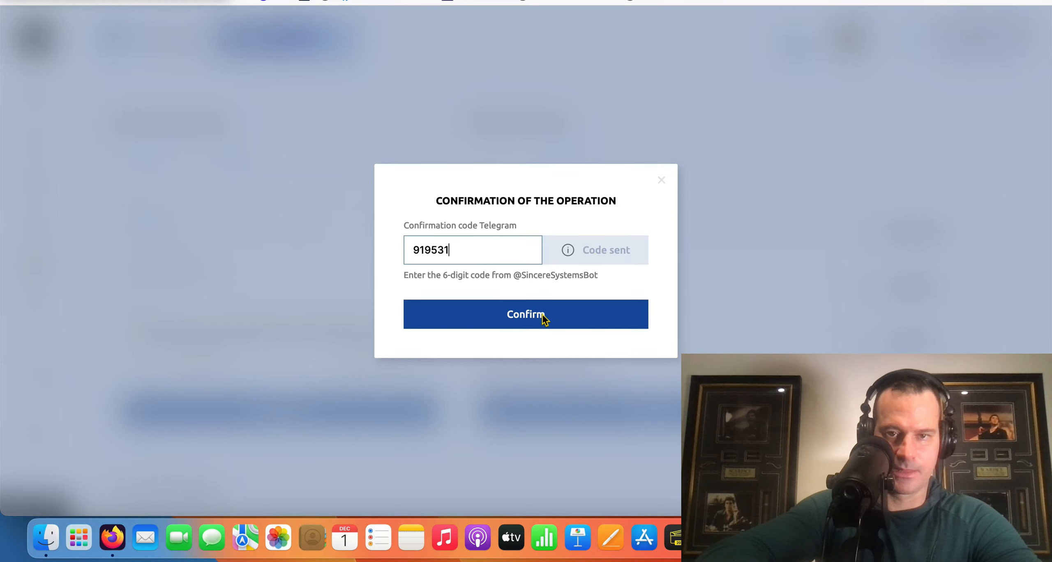
pyautogui.click(525, 314)
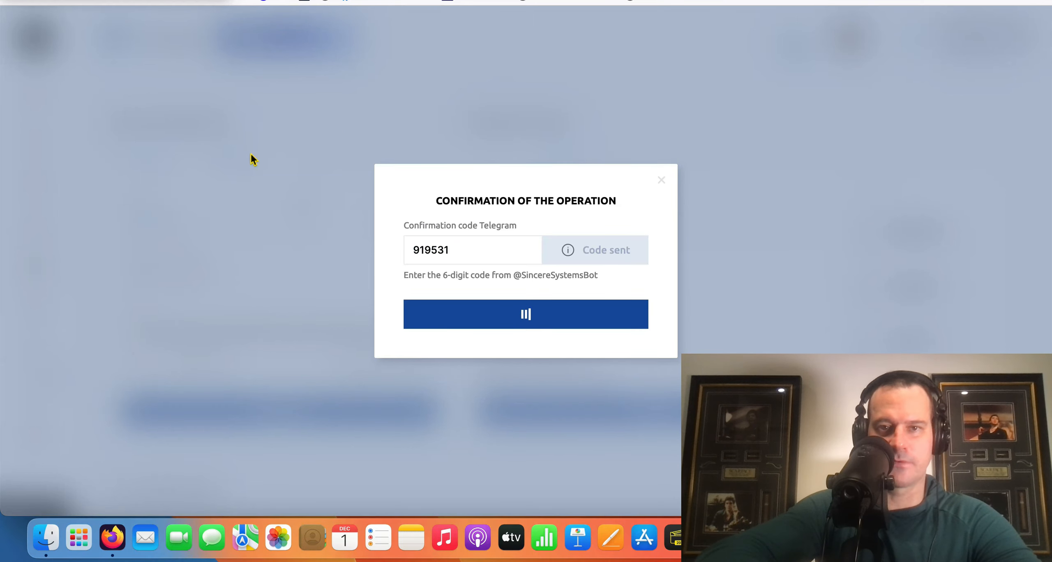
pyautogui.click(525, 315)
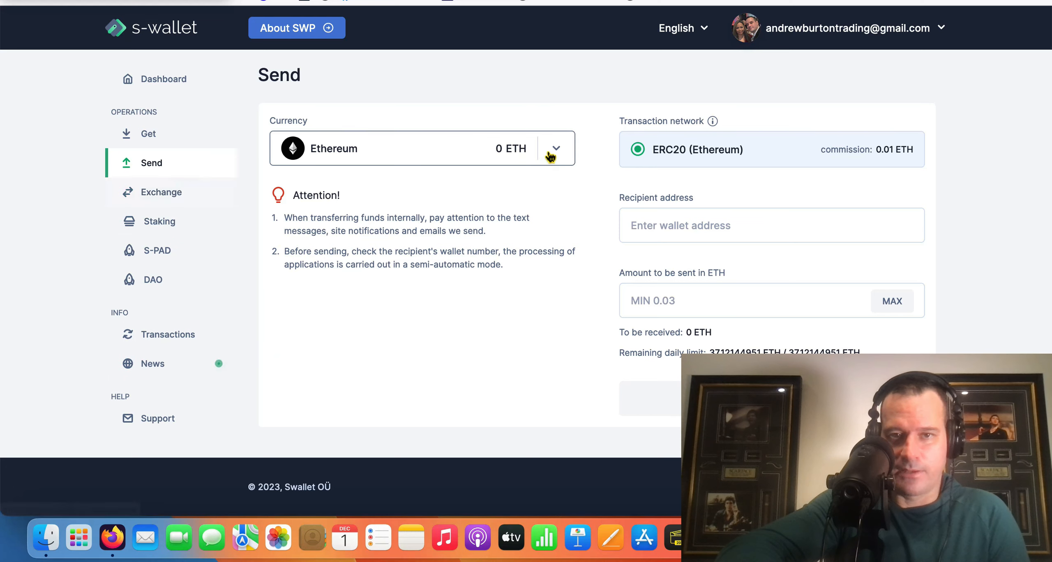
# Step: Select SWCT, holding 4139 SWCT, as the currency to send
pyautogui.click(554, 148)
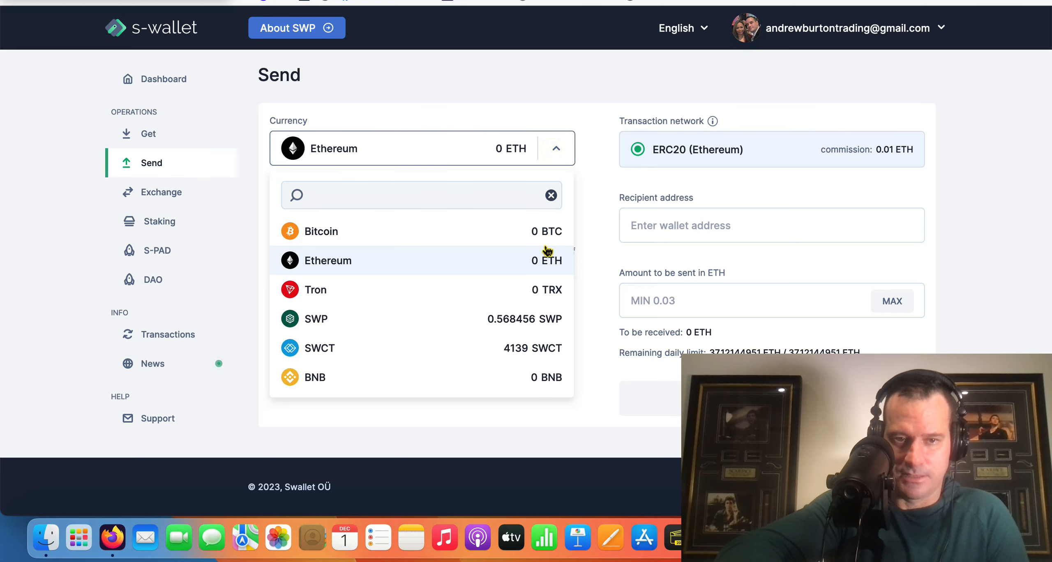
pyautogui.click(323, 348)
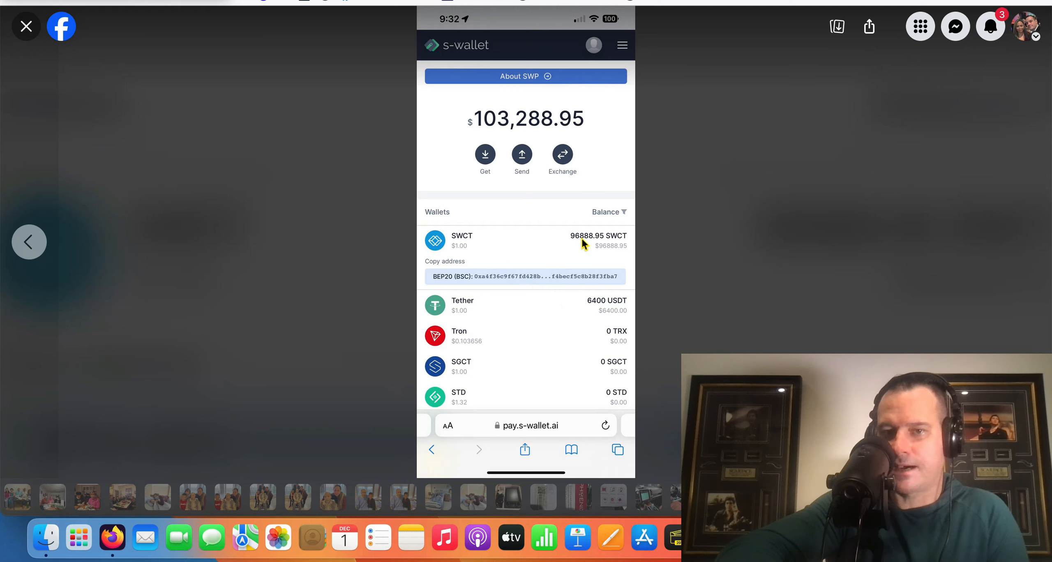
pyautogui.moveTo(593, 245)
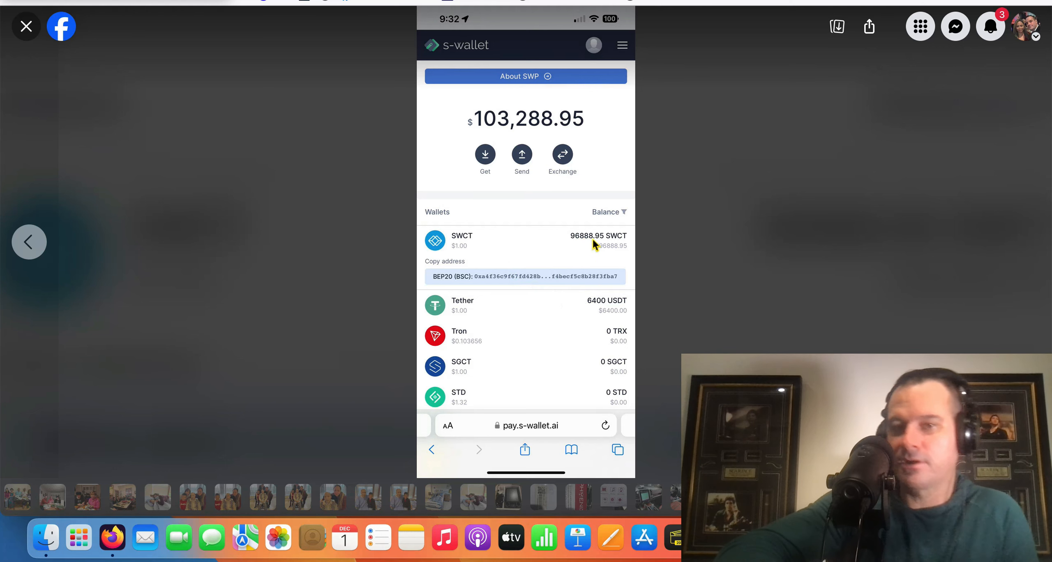
pyautogui.moveTo(479, 271)
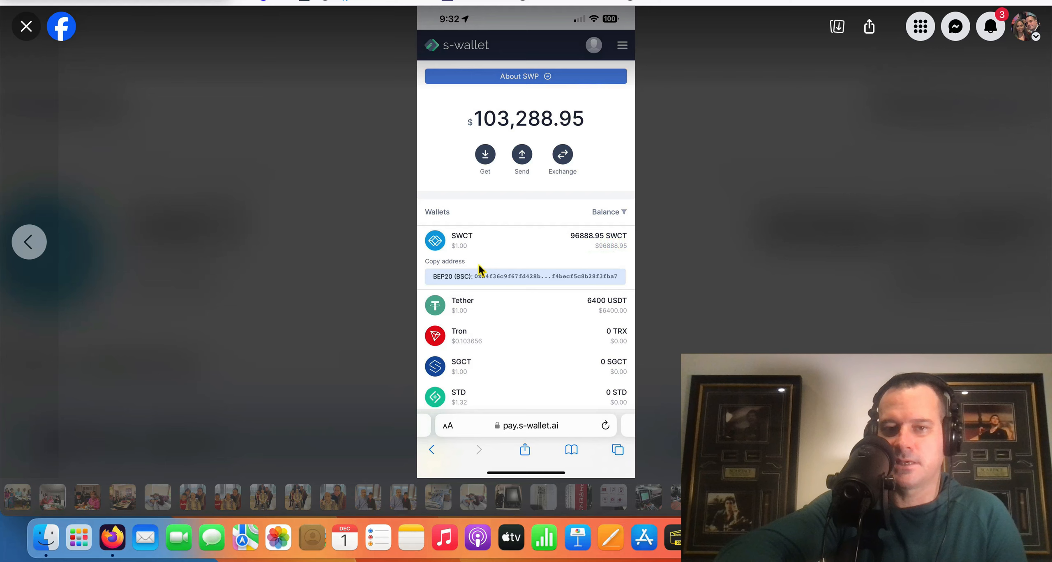
pyautogui.moveTo(500, 262)
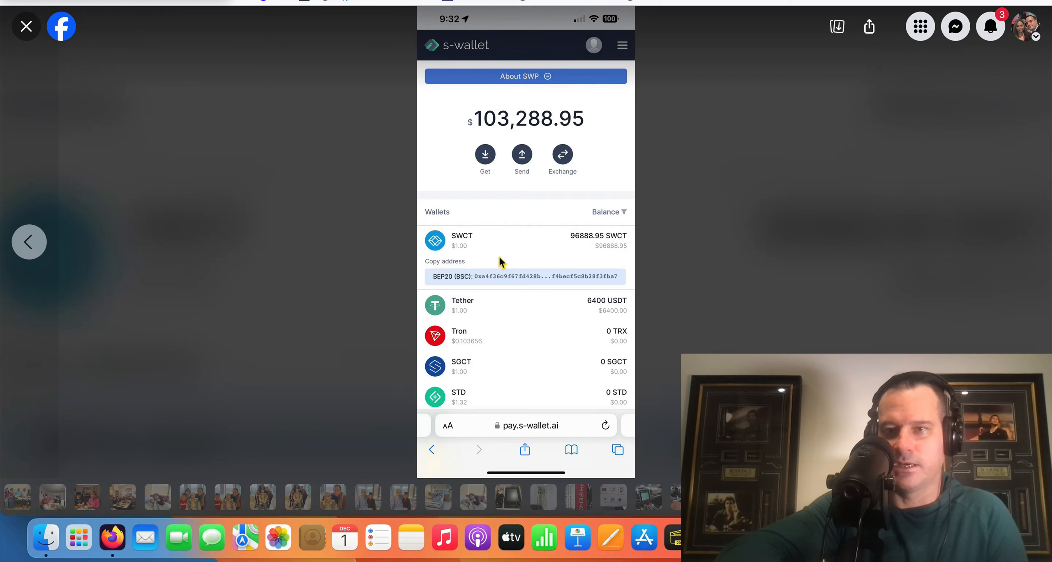
pyautogui.moveTo(26, 27)
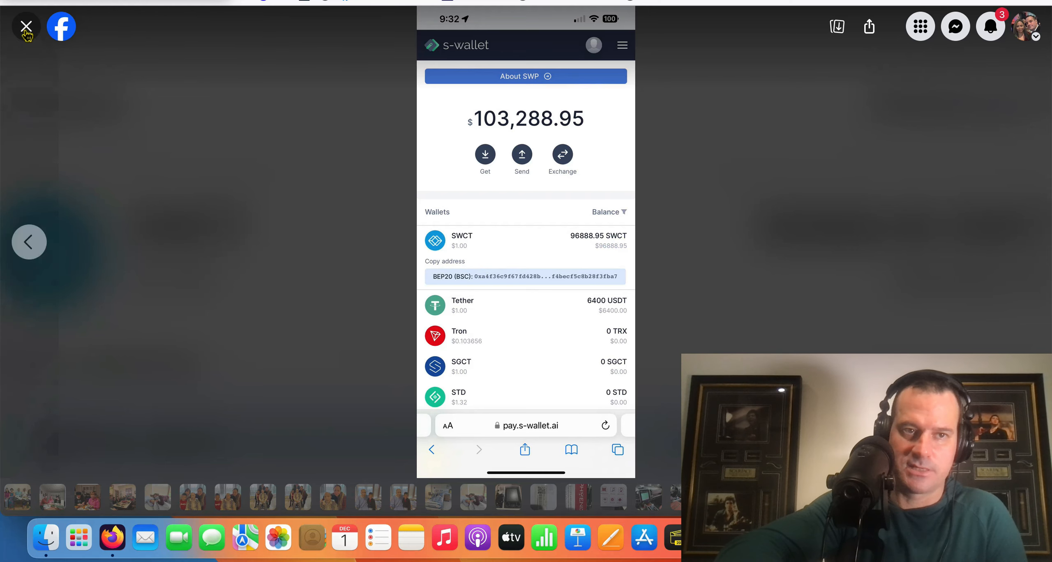
# Step: Close the enlarged Facebook photo of the S-Wallet balance
pyautogui.click(26, 27)
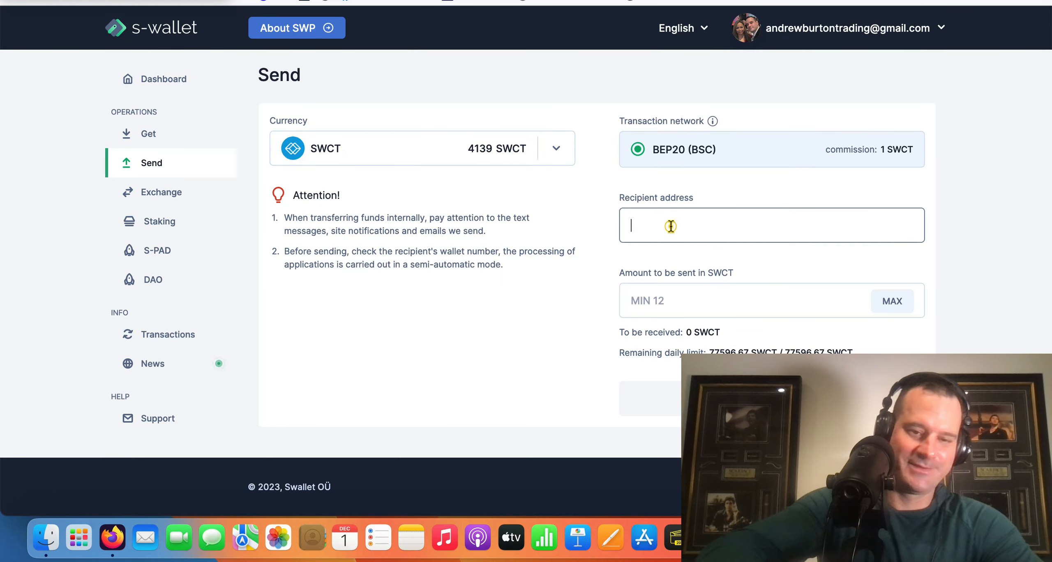
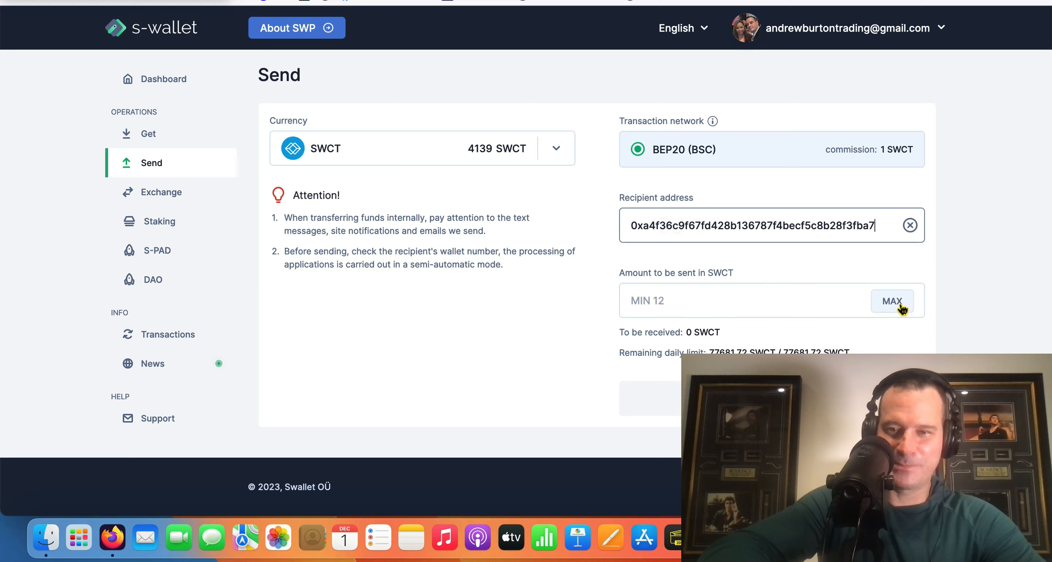
pyautogui.click(892, 300)
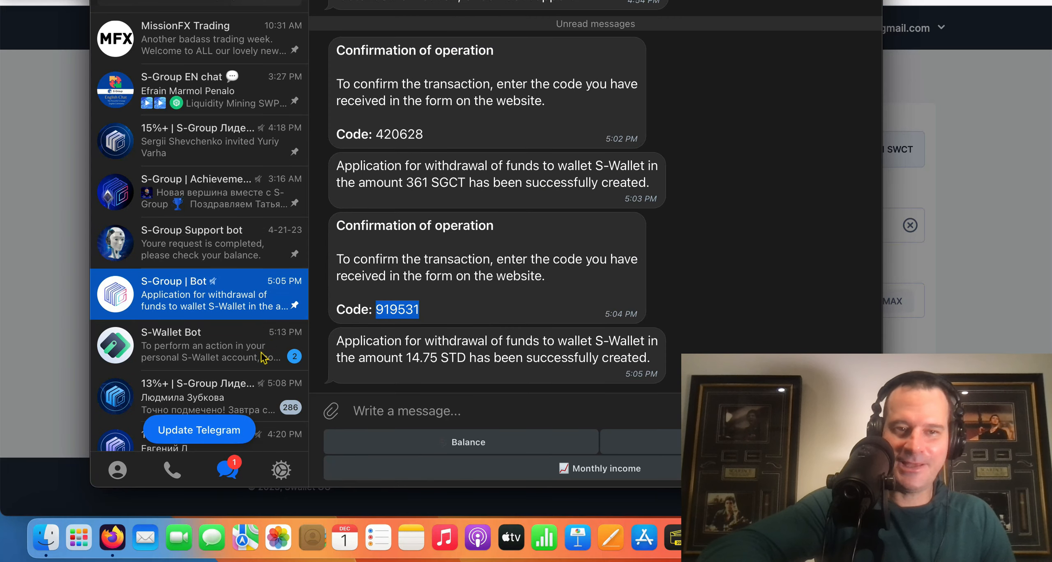
pyautogui.click(170, 332)
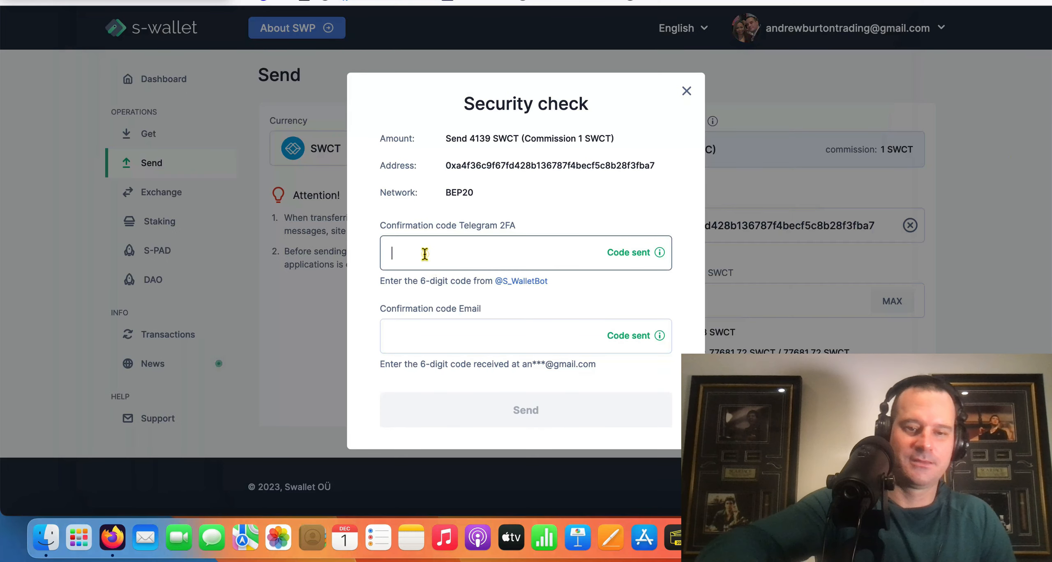
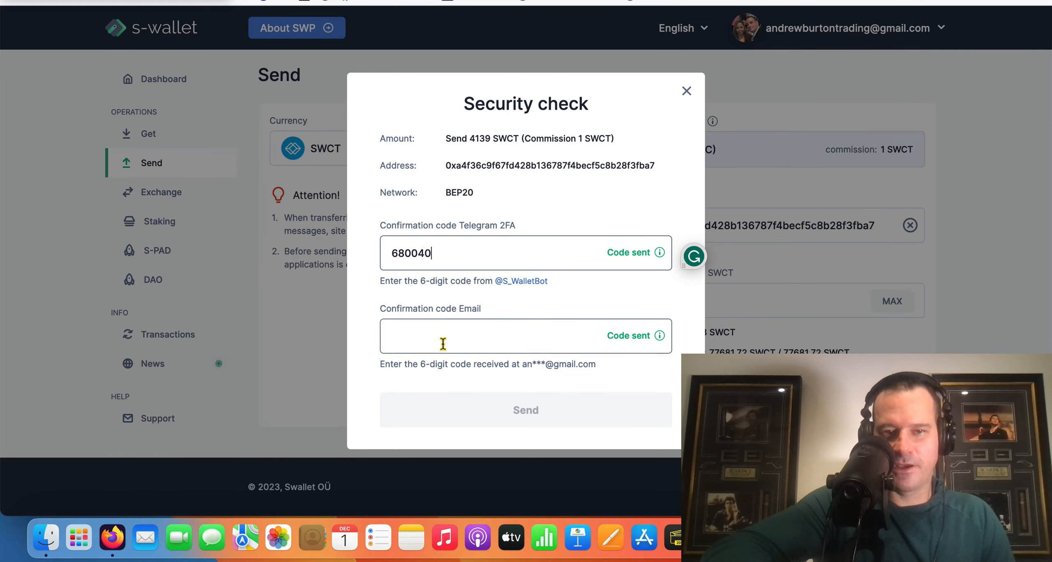
pyautogui.click(470, 337)
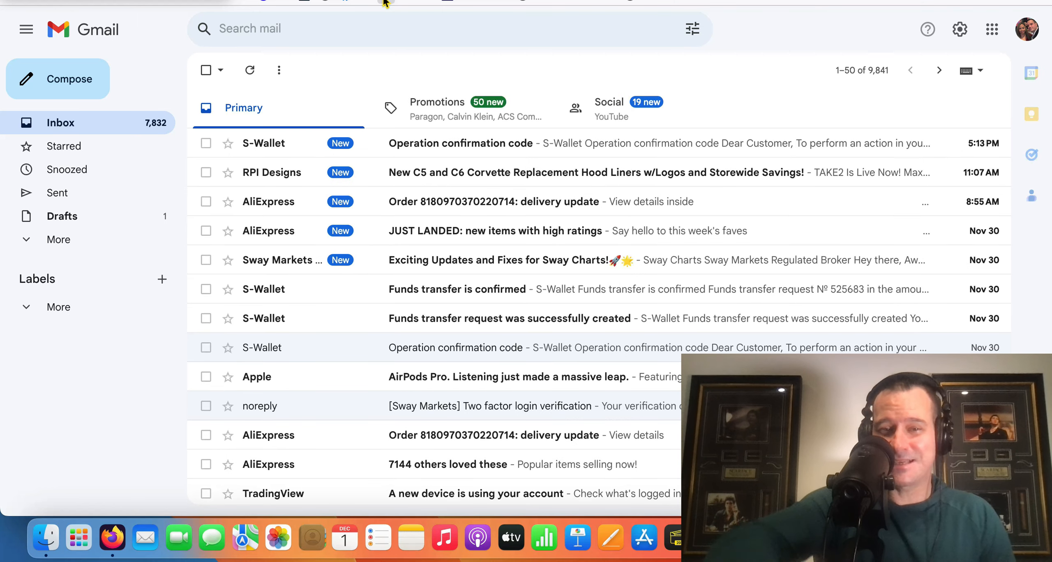
pyautogui.moveTo(461, 143)
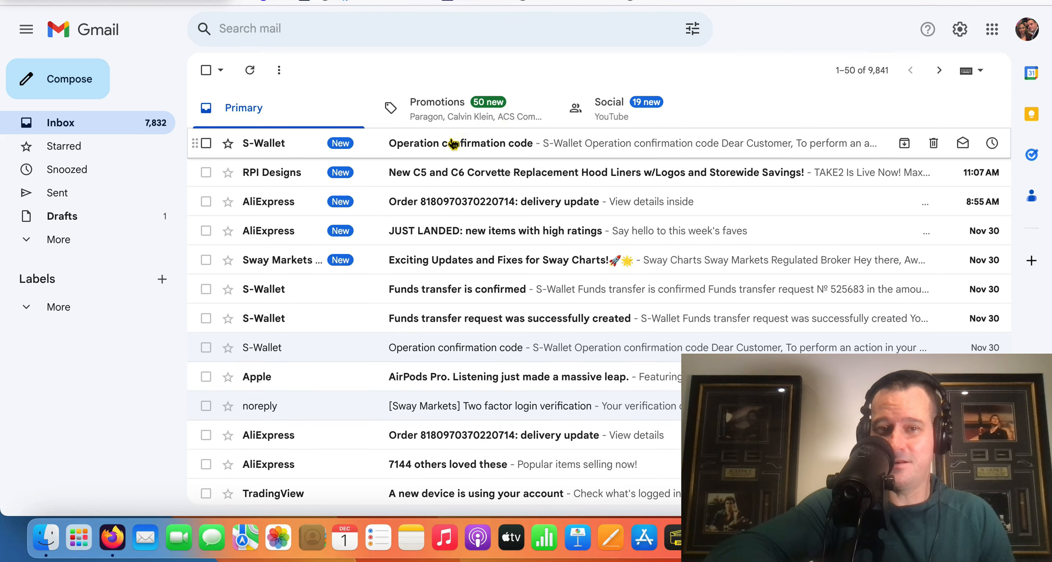
# Step: Open the latest S-Wallet 'Operation confirmation code' email in Gmail
pyautogui.click(462, 143)
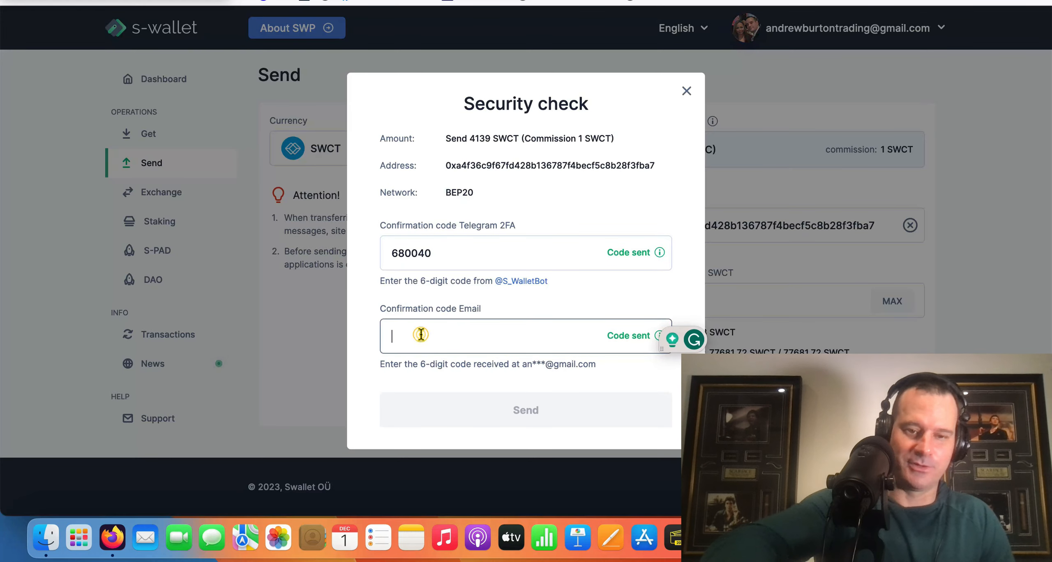
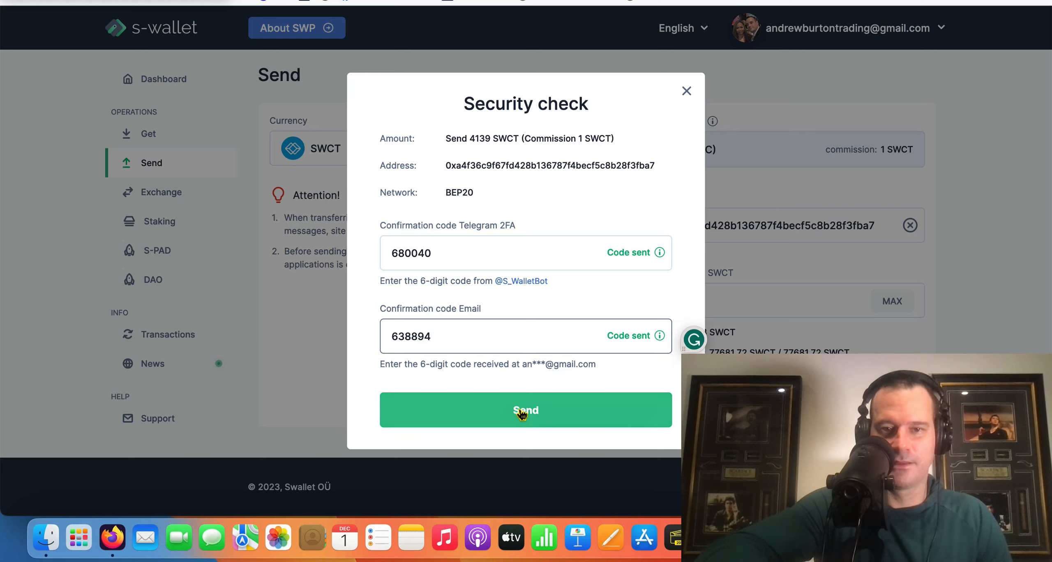
pyautogui.click(525, 409)
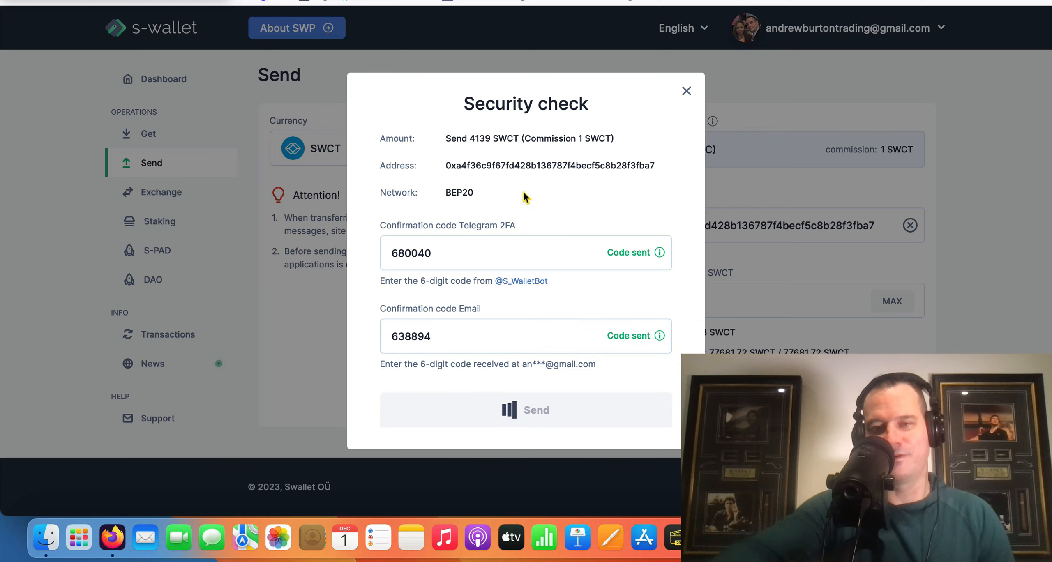
pyautogui.click(525, 410)
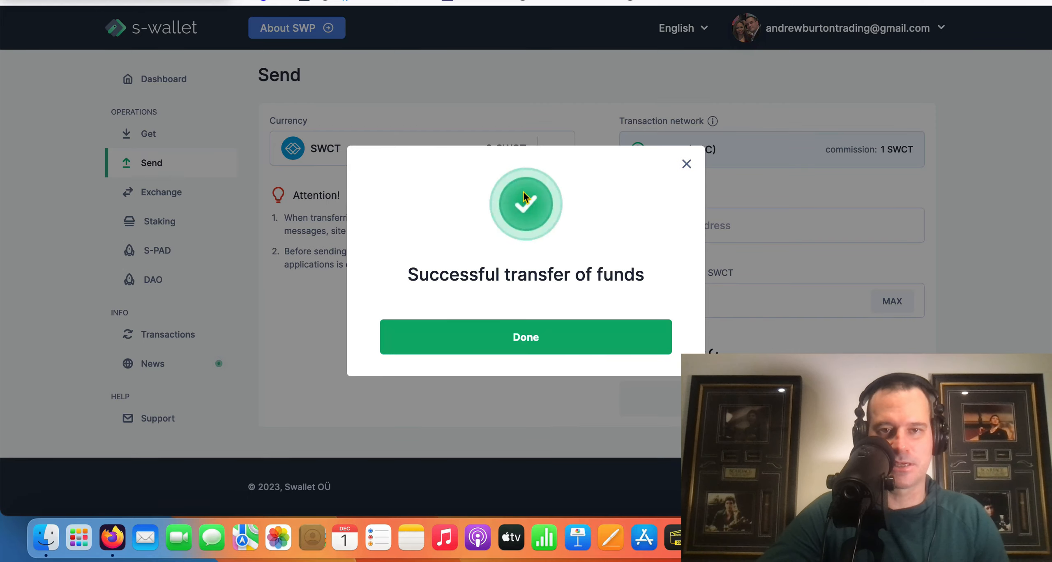
pyautogui.moveTo(596, 309)
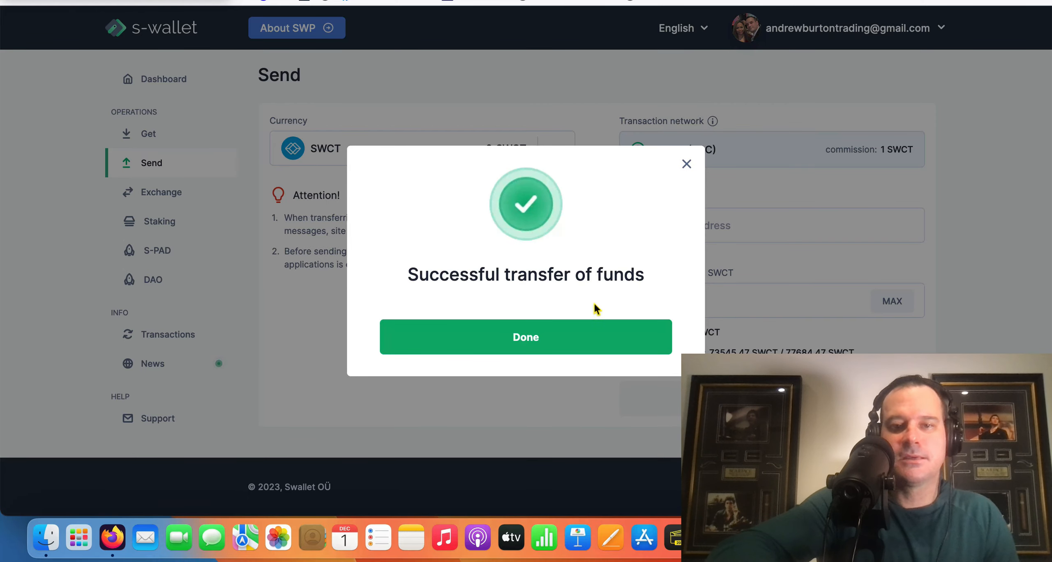
pyautogui.click(525, 336)
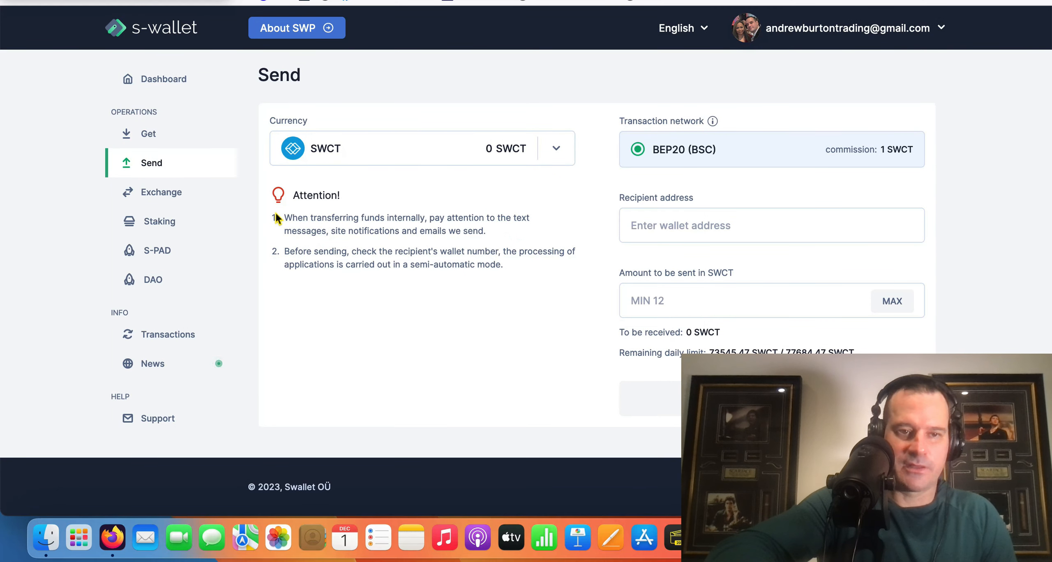
# Step: Open the Career page from the S-Group sidebar
pyautogui.click(168, 335)
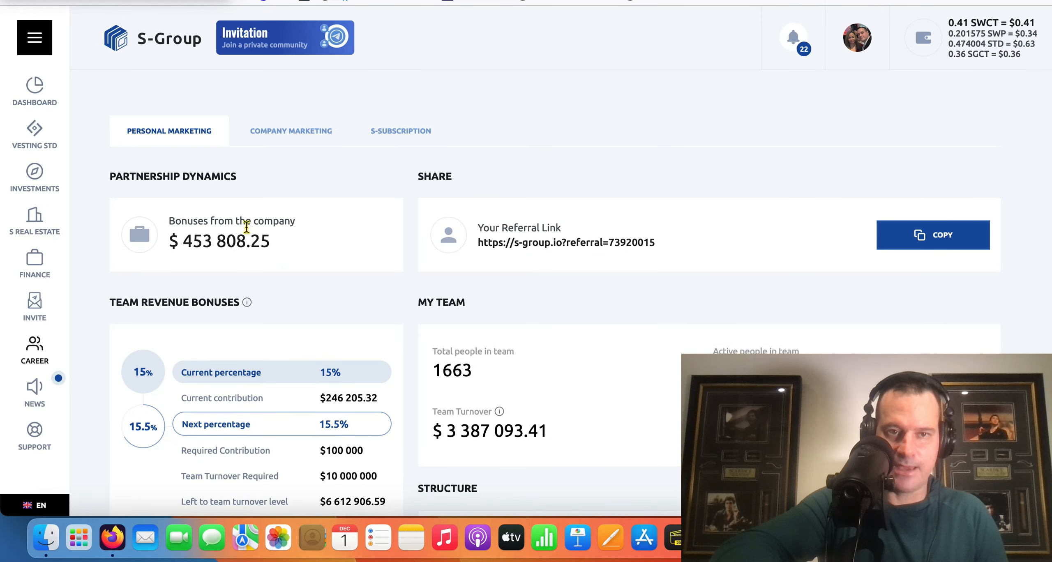
pyautogui.moveTo(422, 119)
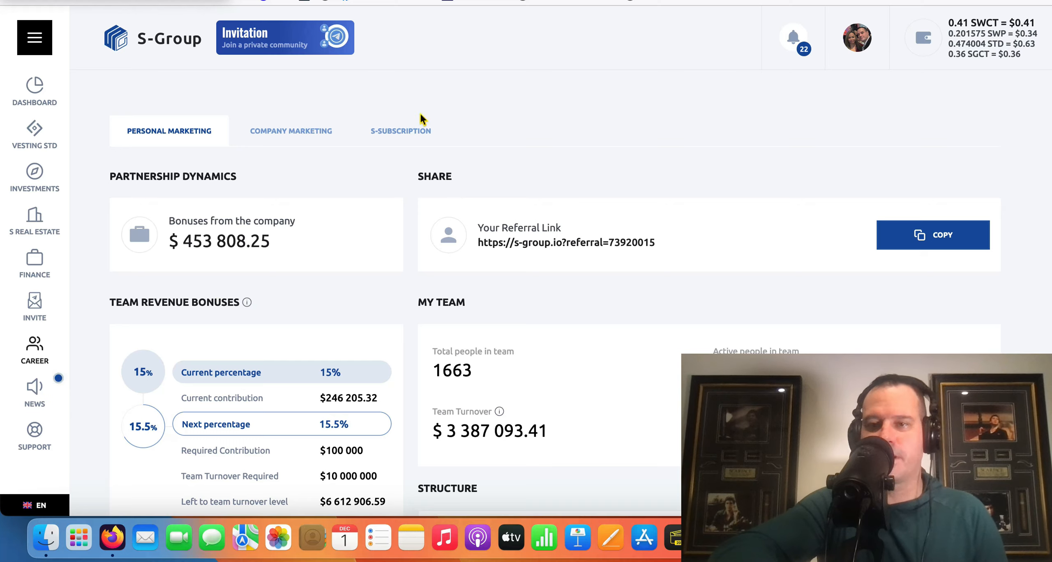